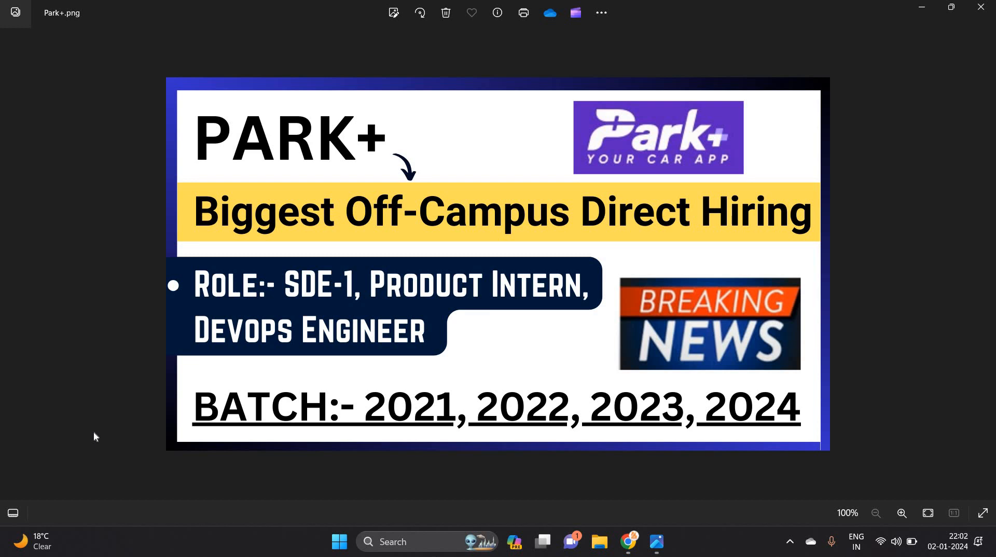
mouse_move(606, 147)
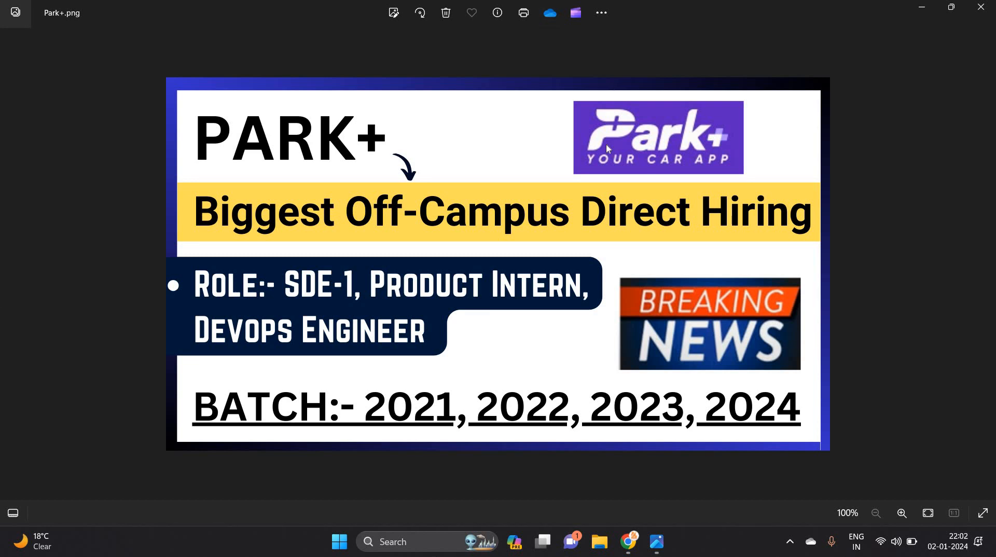
mouse_move(330, 284)
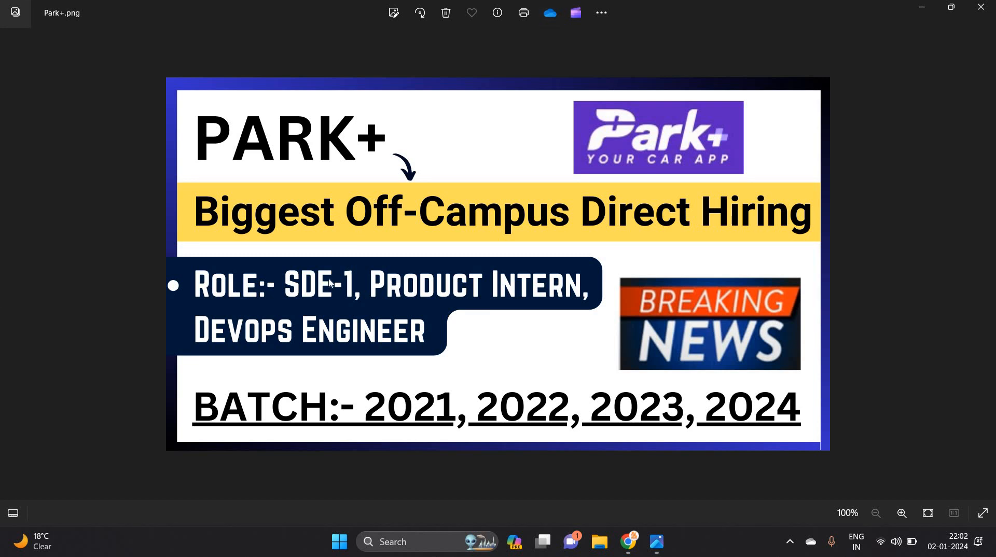
mouse_move(193, 350)
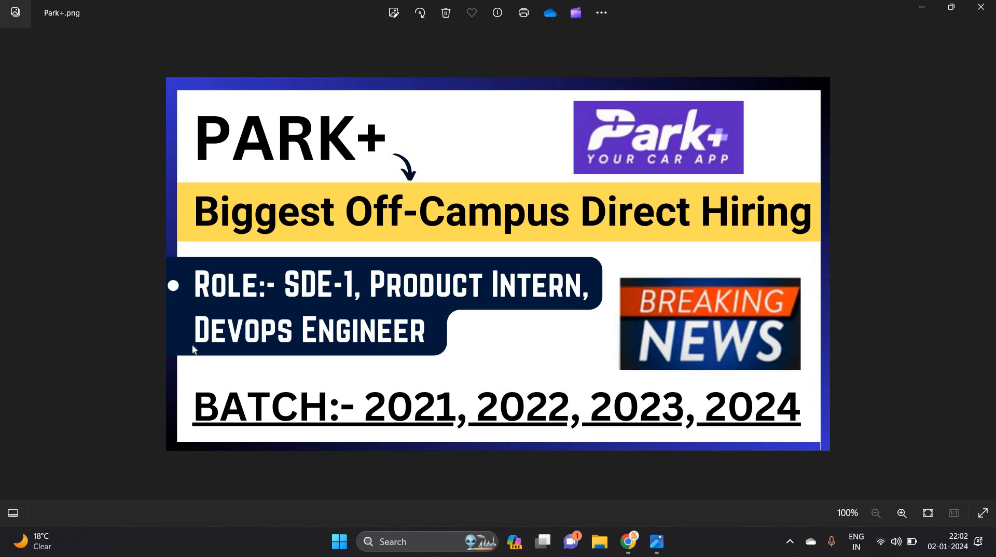
mouse_move(390, 356)
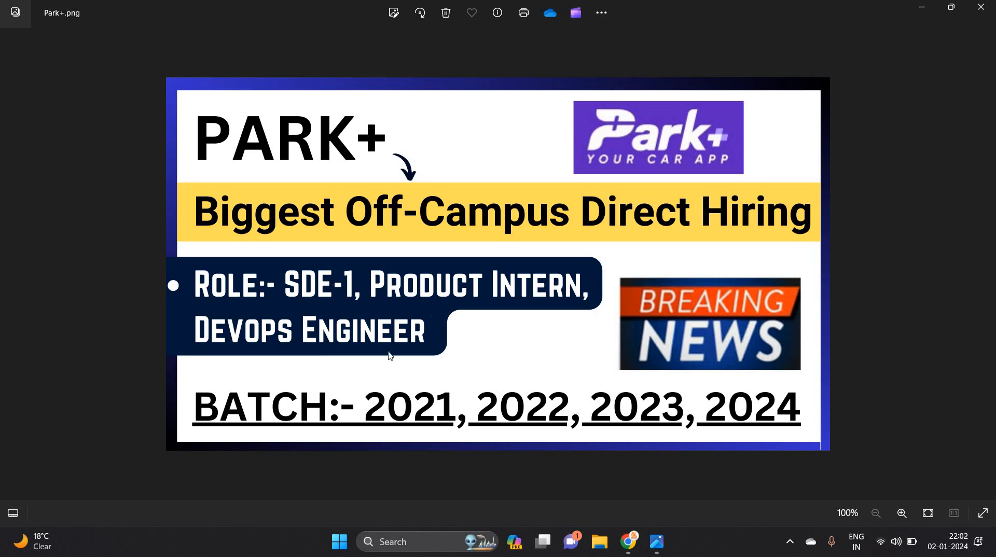
mouse_move(654, 409)
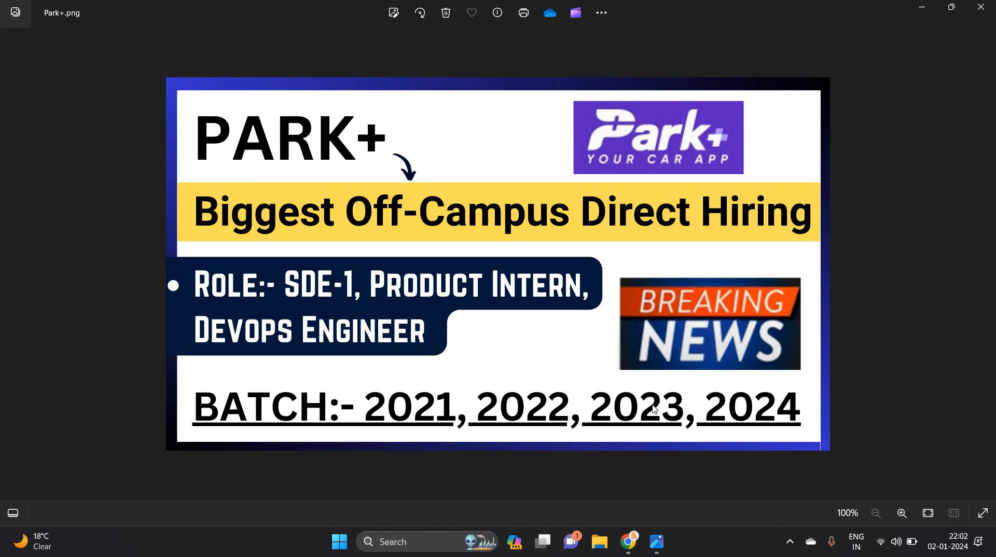
mouse_move(628, 542)
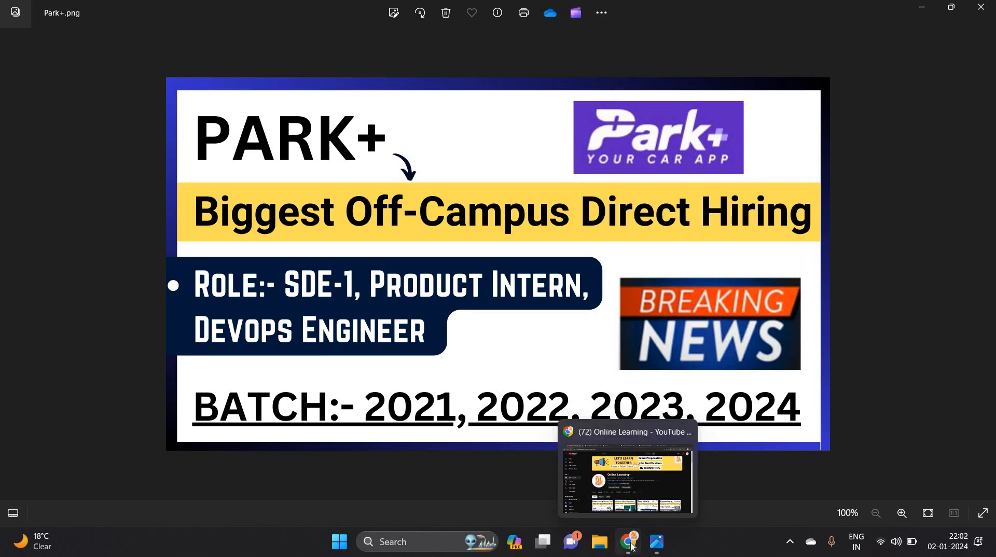
Step: Switch from the Park+ image to Chrome and scroll the Online Learning channel's Videos page
left_click(628, 543)
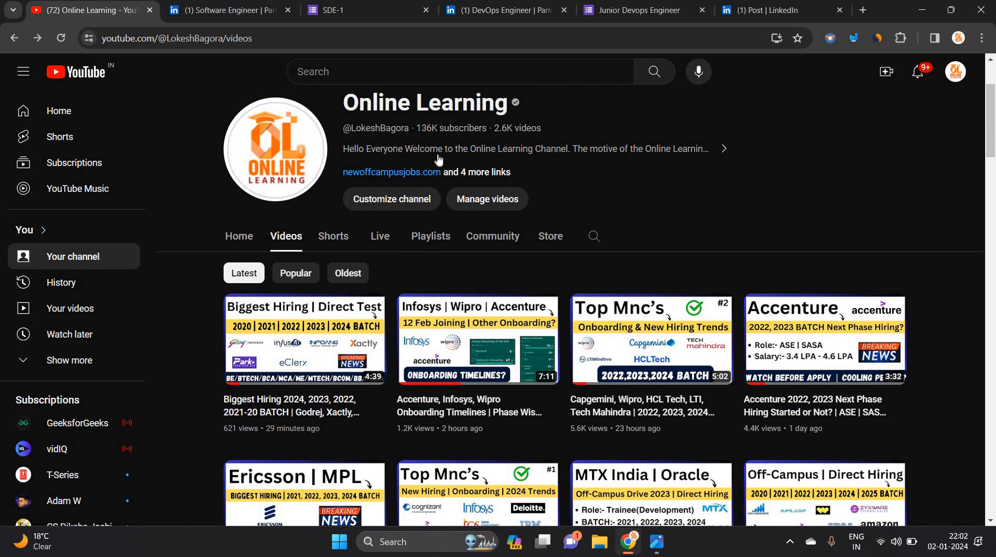
scroll("down", 3)
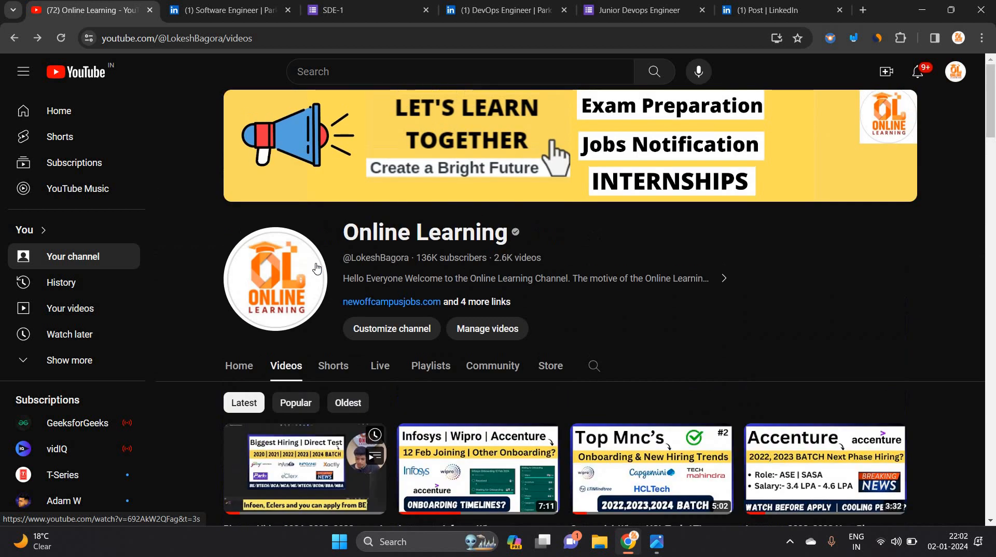
mouse_move(275, 278)
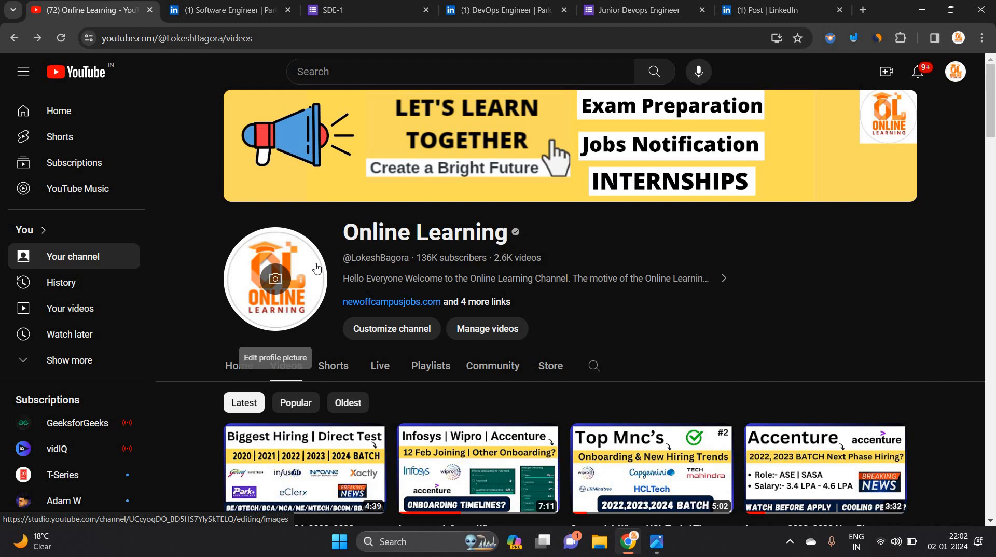
scroll("down", 3)
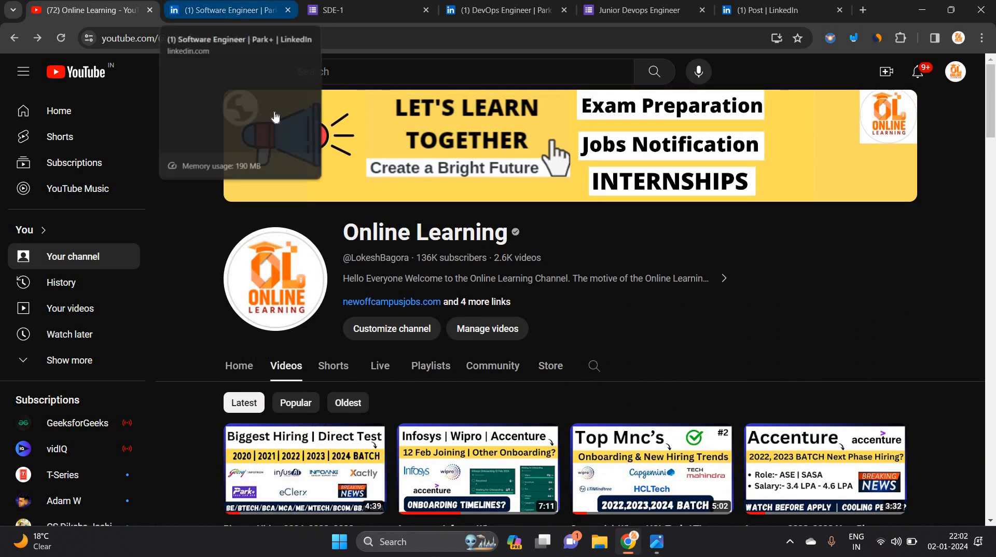
Step: Review the Software Engineer posting, SDE-1 and Junior Devops forms, landing on the Product Intern LinkedIn post
left_click(229, 9)
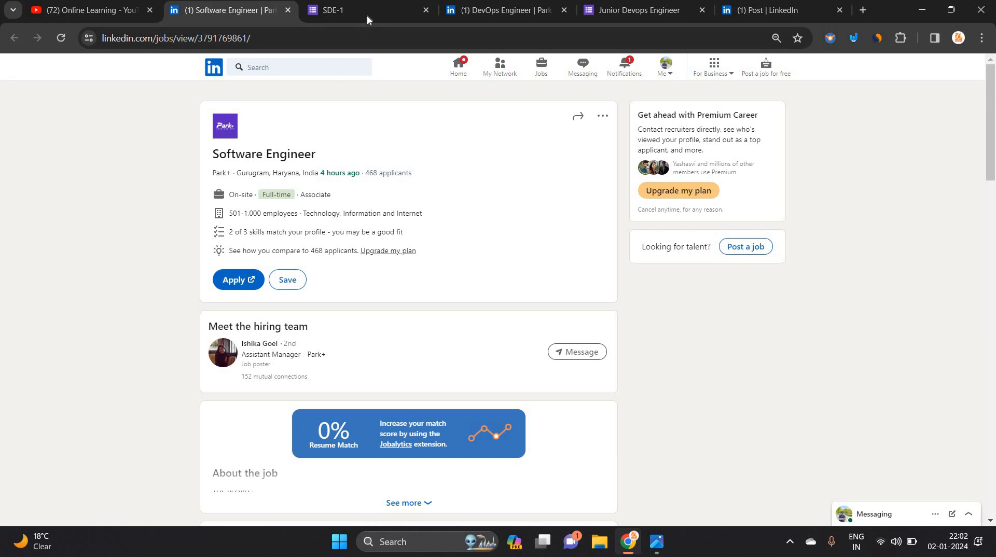
left_click(356, 10)
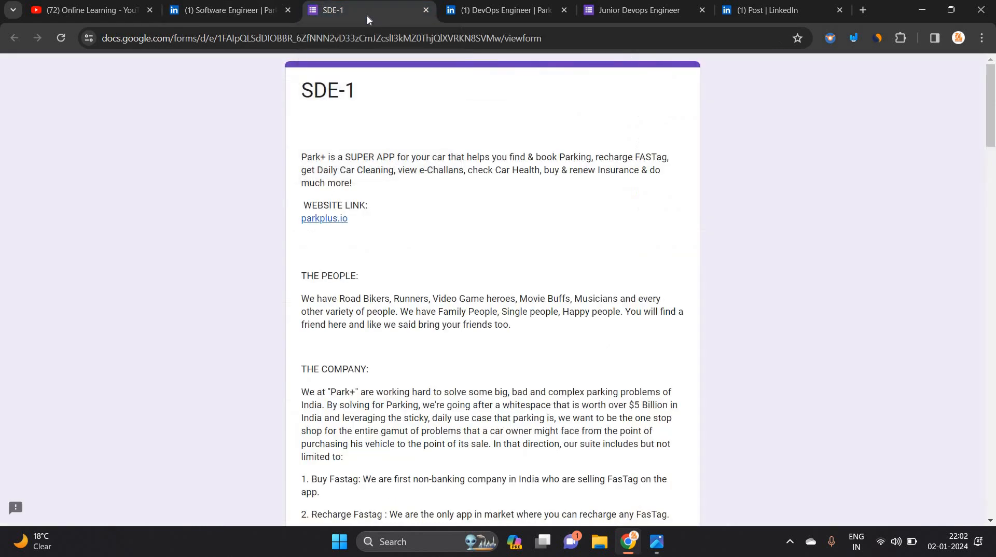
left_click(635, 11)
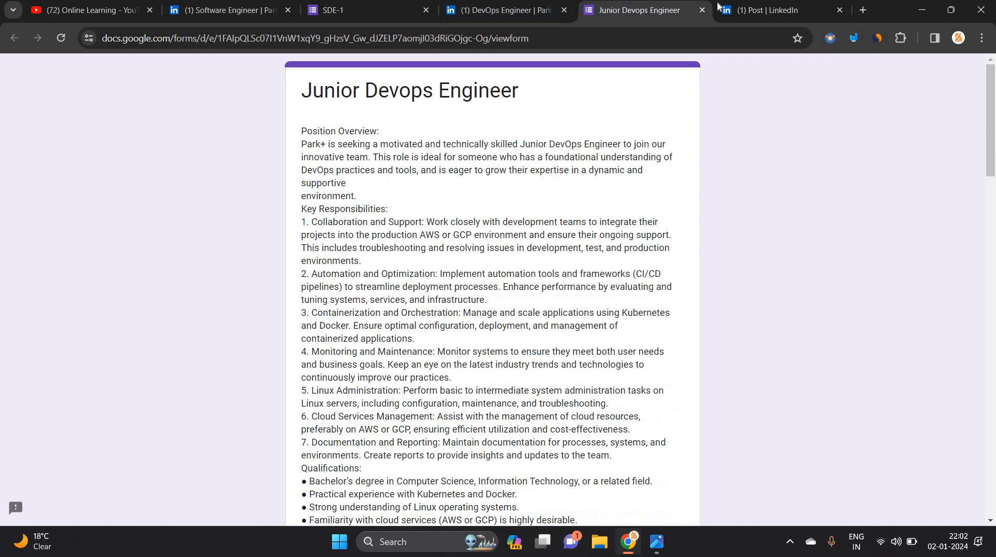
left_click(769, 9)
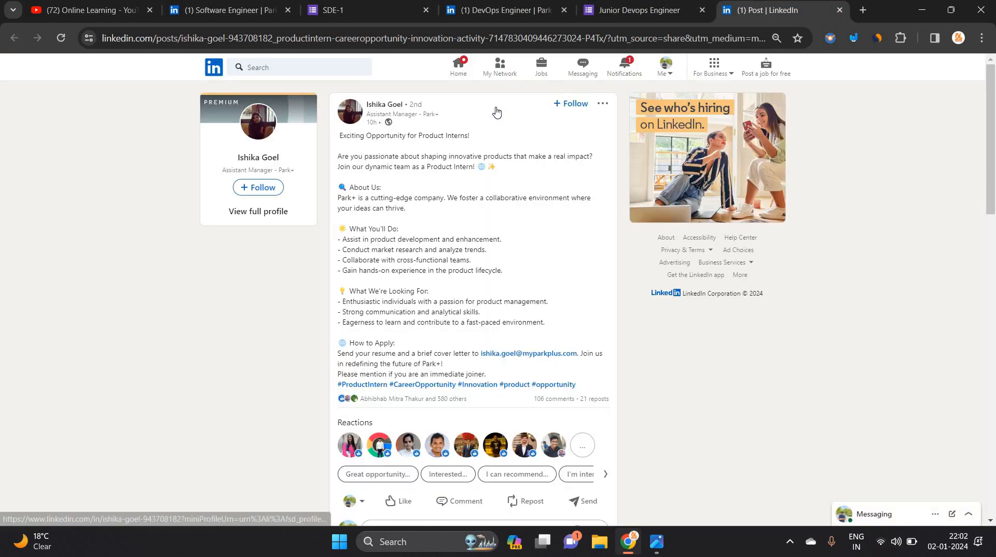
Step: Return to the SDE-1 Google Form and read through its position and qualification sections
left_click(362, 10)
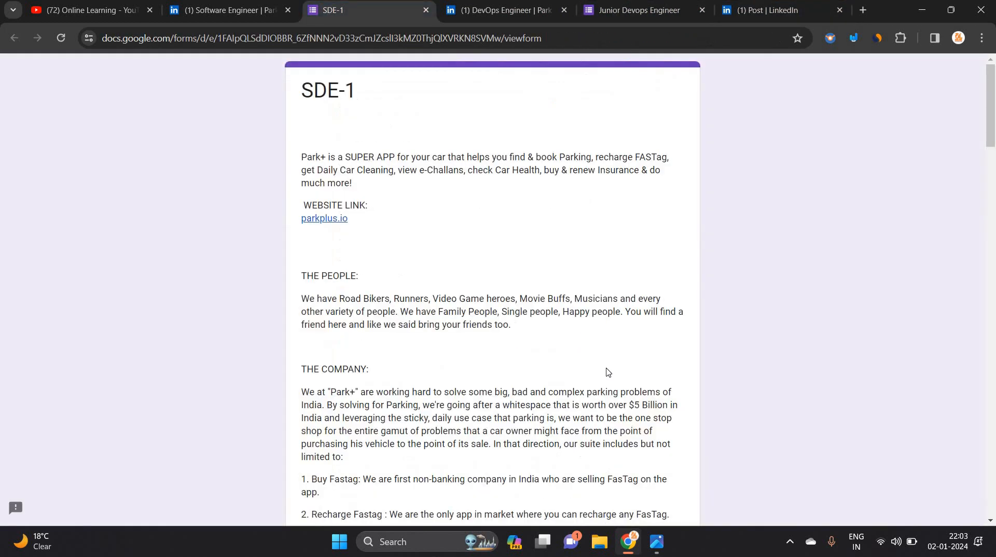
scroll("down", 3)
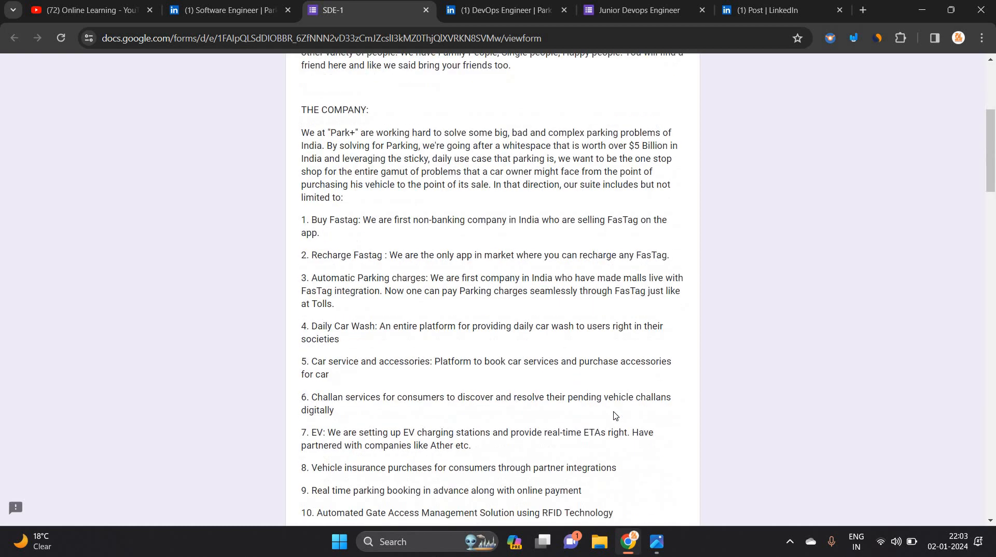
scroll("down", 3)
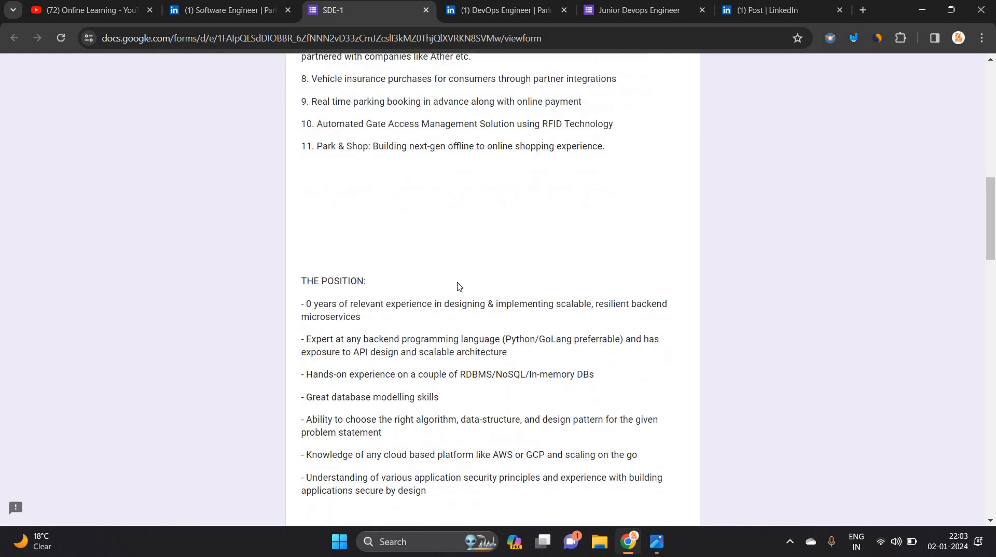
mouse_move(491, 296)
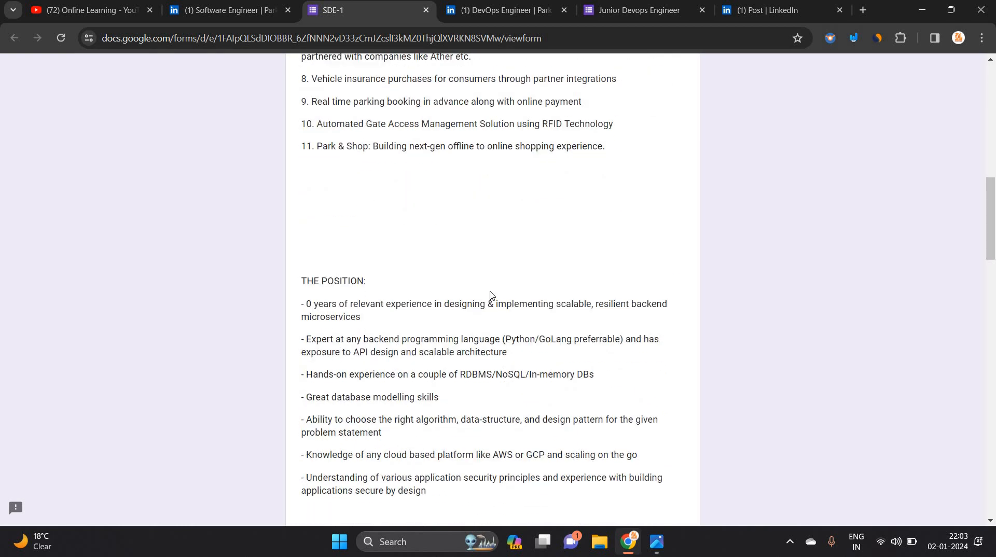
scroll("down", 3)
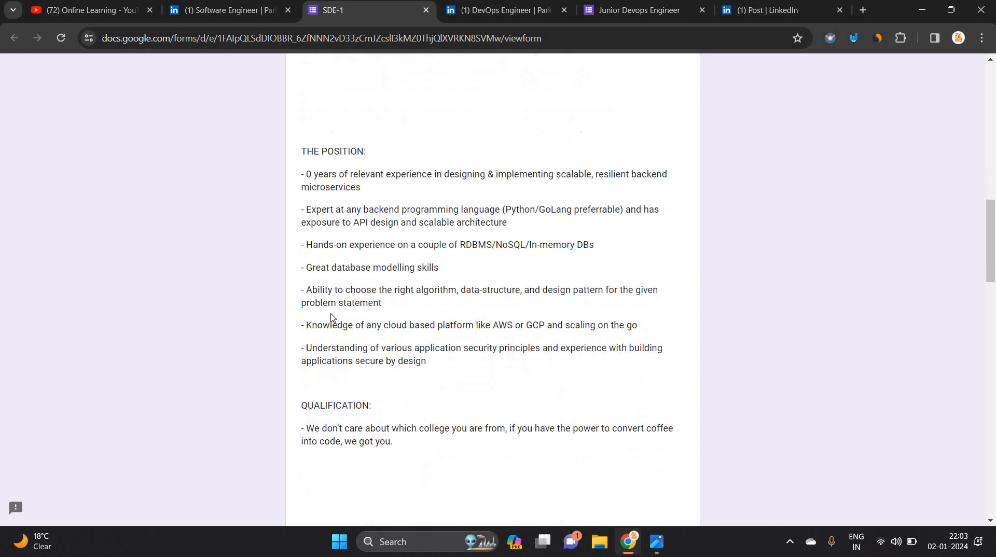
scroll("down", 3)
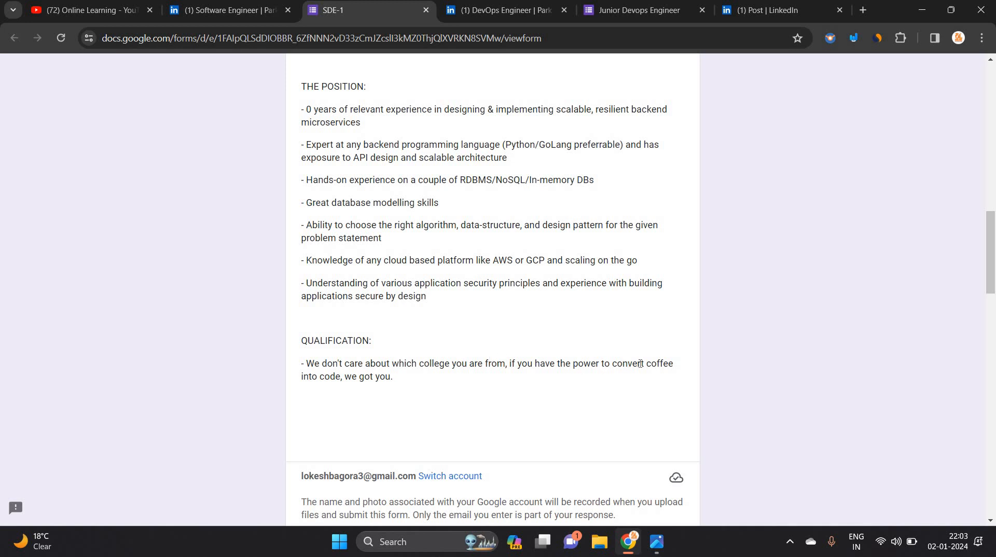
mouse_move(413, 394)
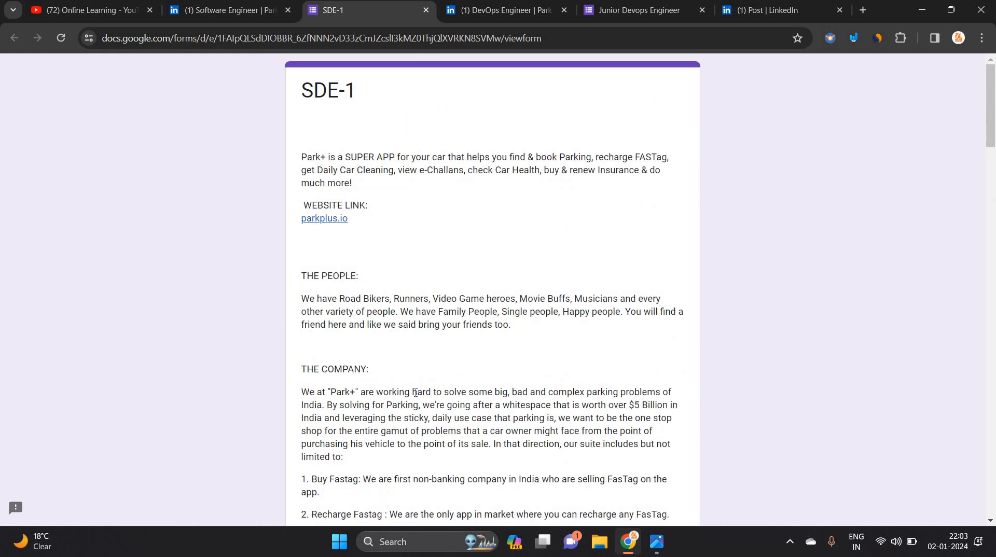
scroll("down", 3)
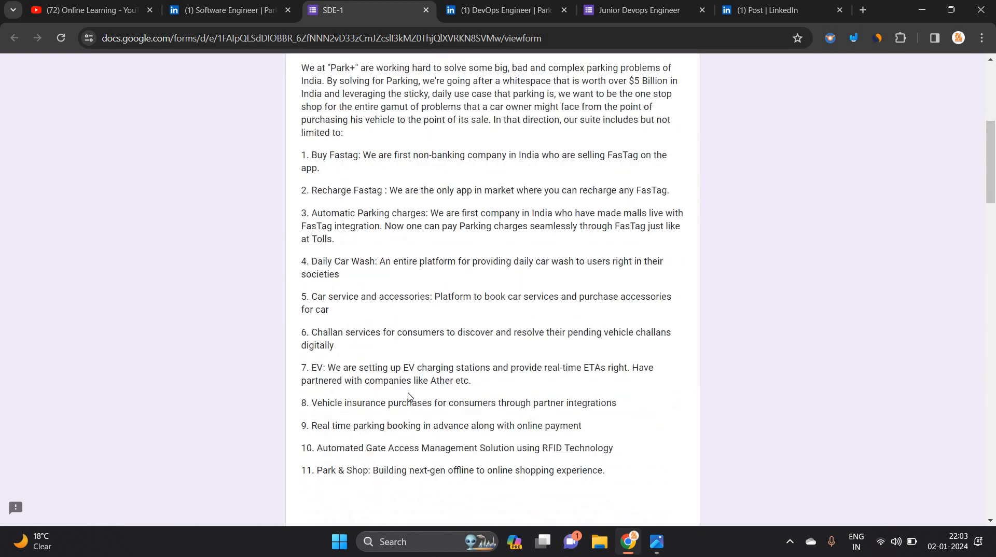
scroll("down", 3)
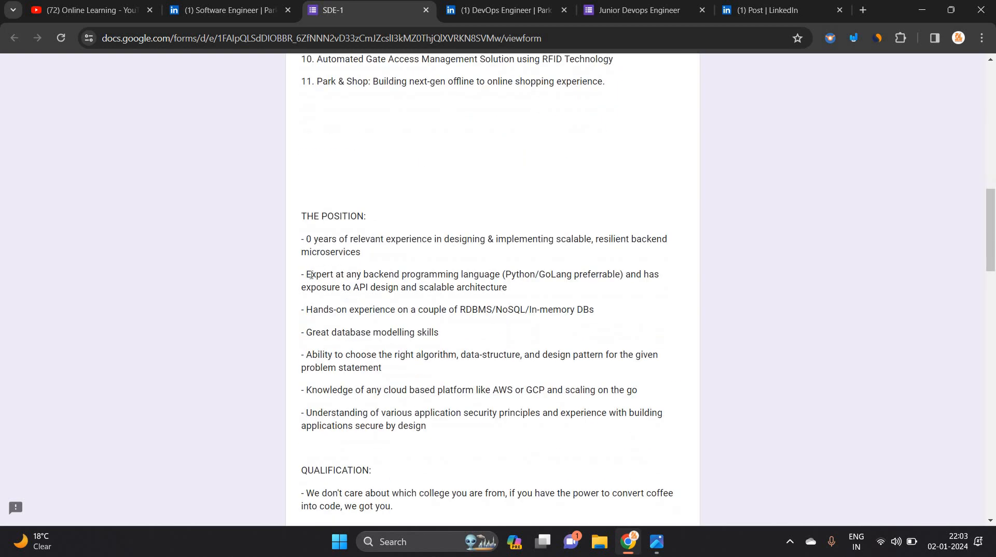
mouse_move(450, 284)
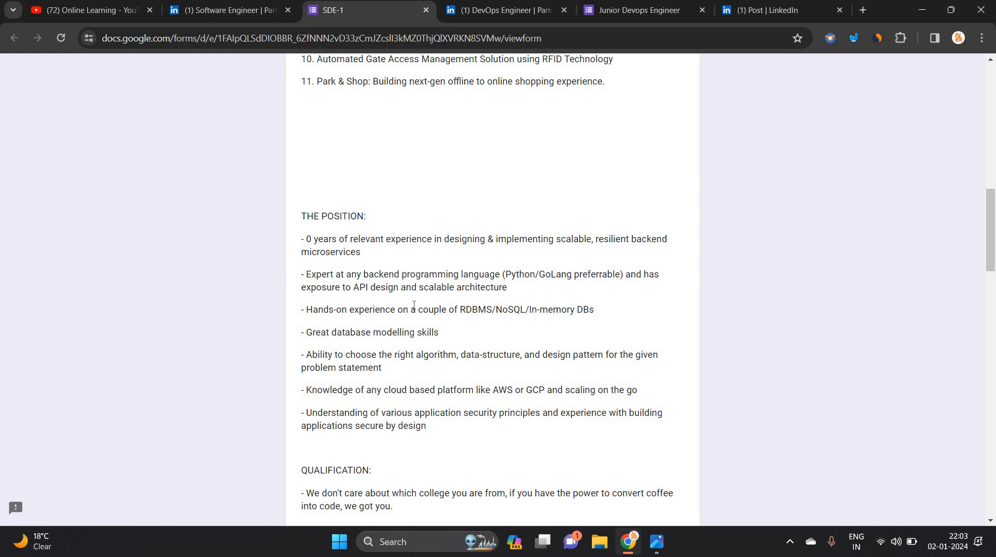
scroll("up", 3)
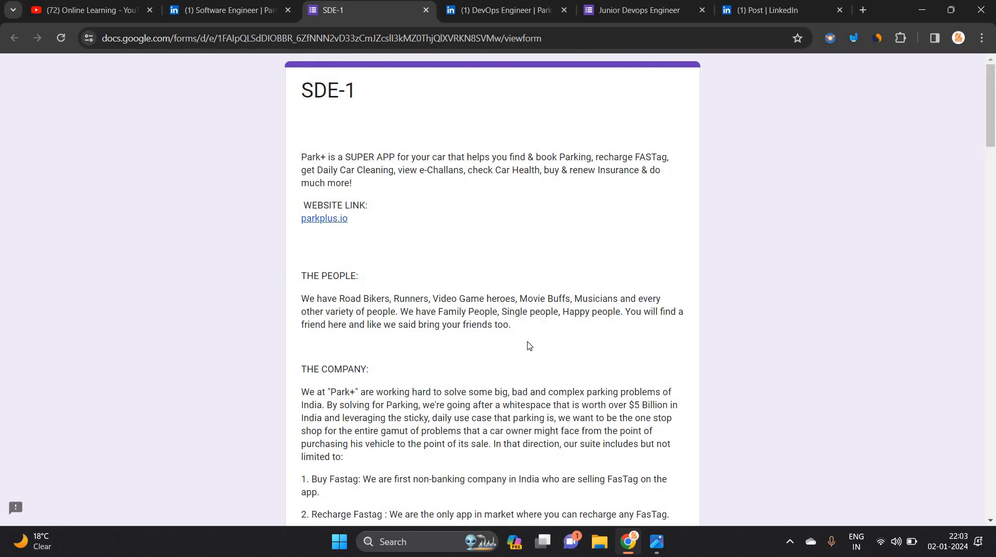
mouse_move(525, 353)
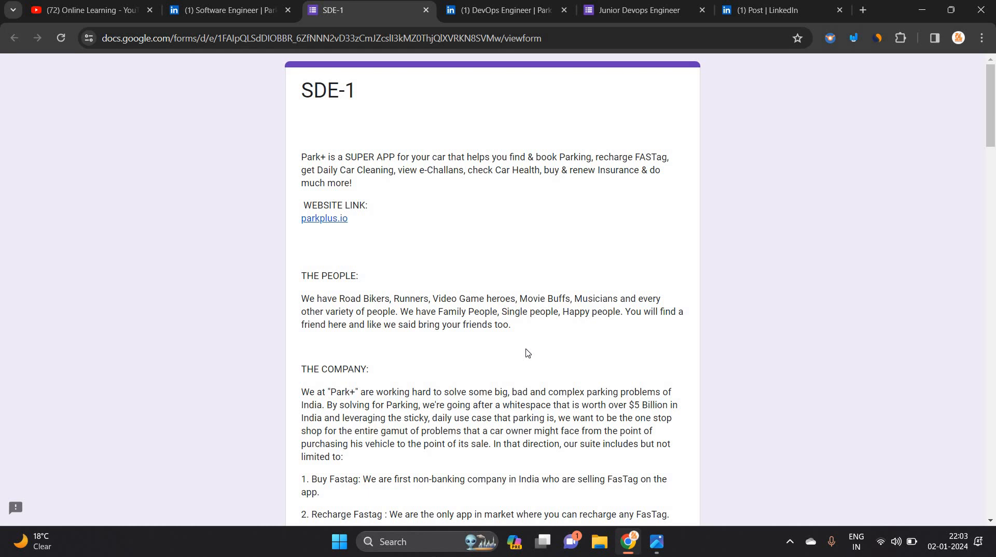
mouse_move(526, 355)
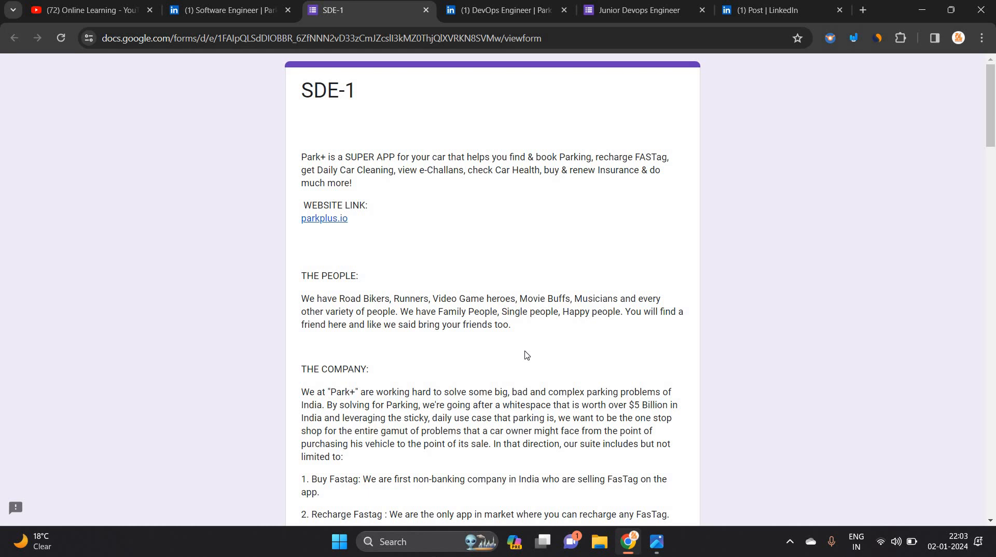
mouse_move(490, 21)
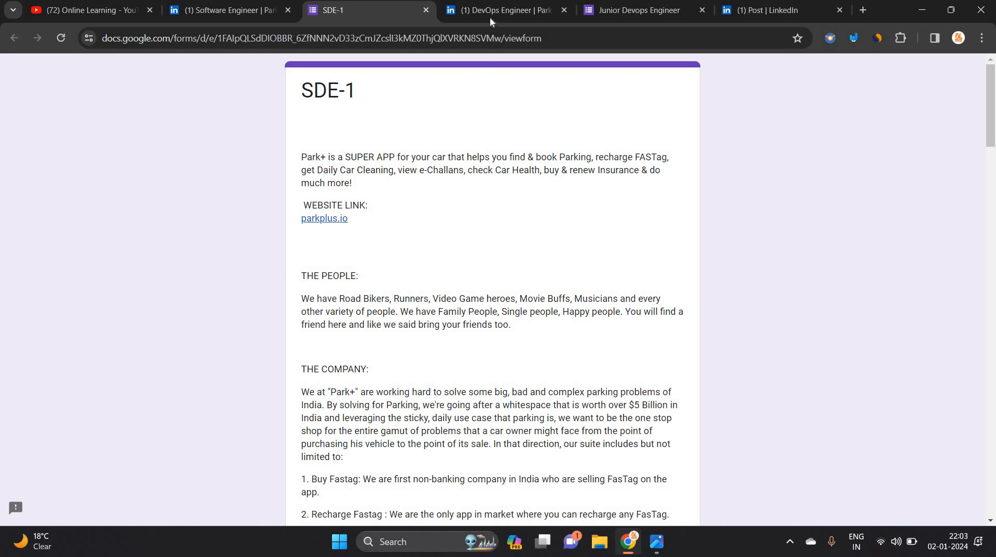
Step: Check the DevOps Engineer posting, then read the Junior Devops Engineer form's responsibilities and qualifications
left_click(495, 11)
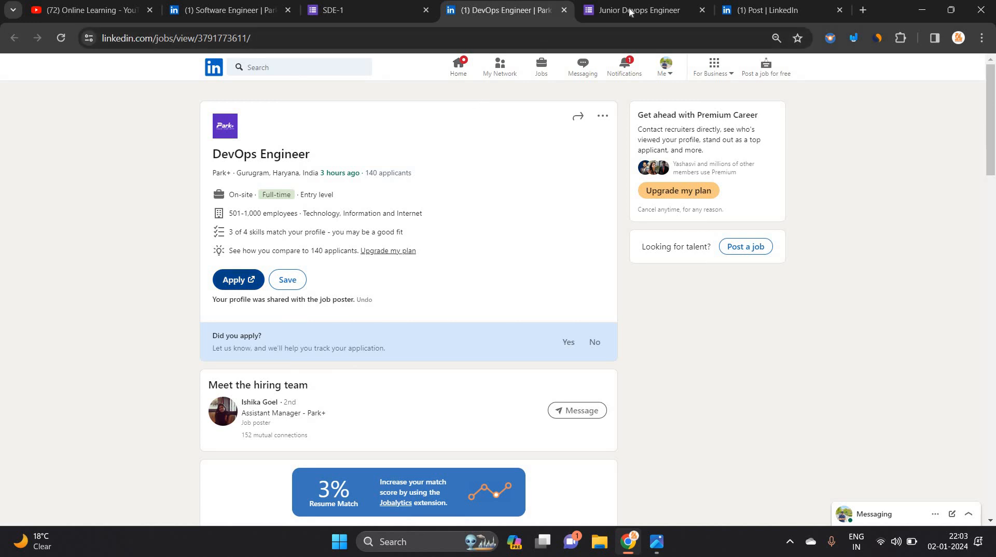
left_click(632, 10)
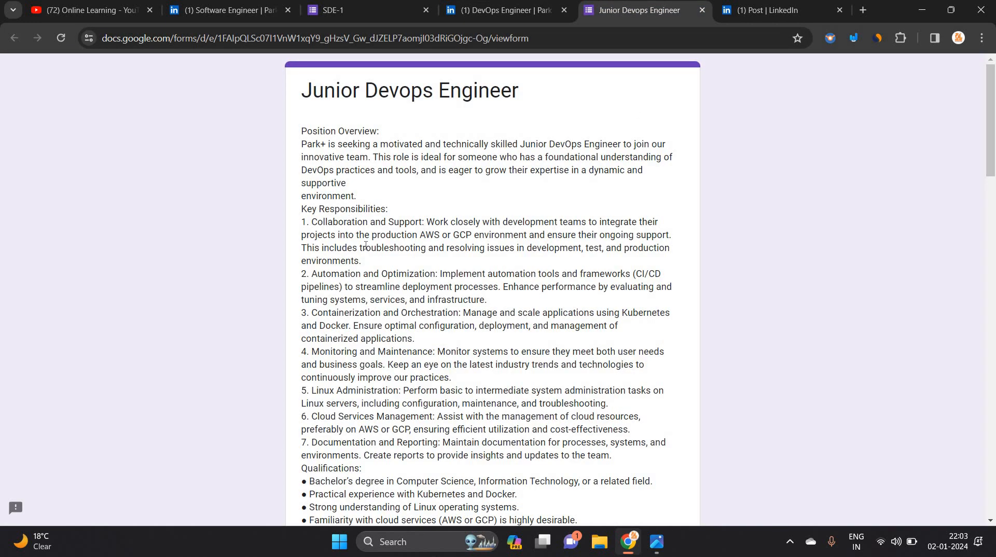
scroll("down", 3)
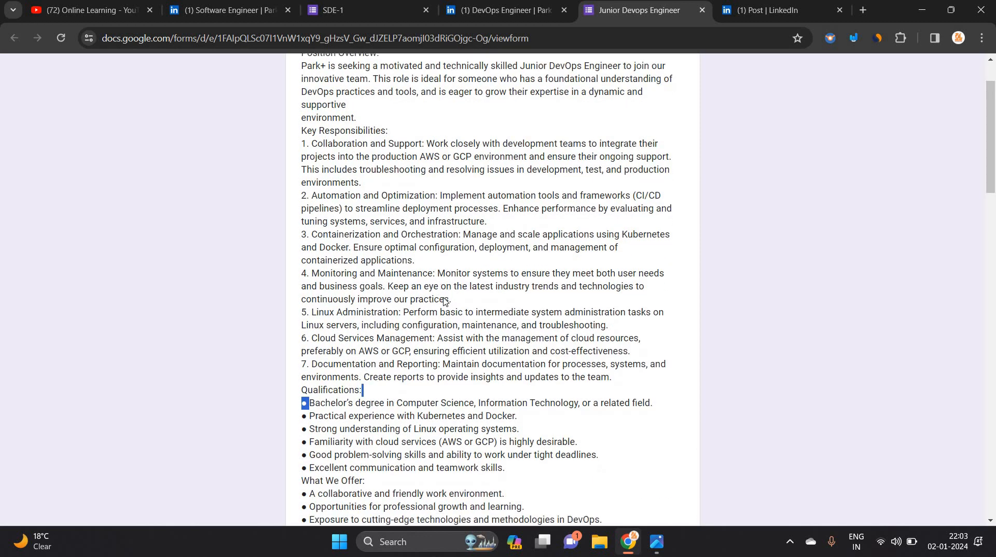
scroll("down", 3)
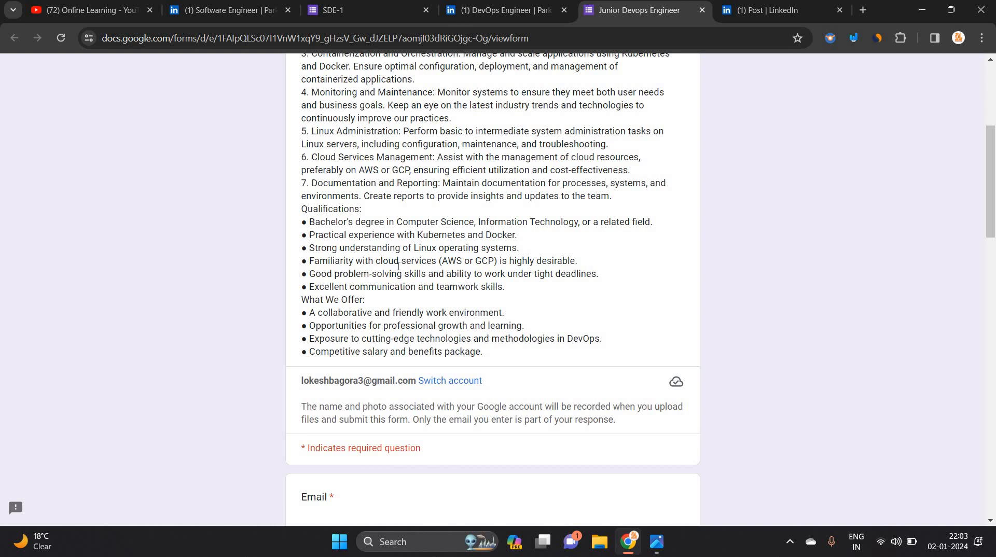
scroll("down", 3)
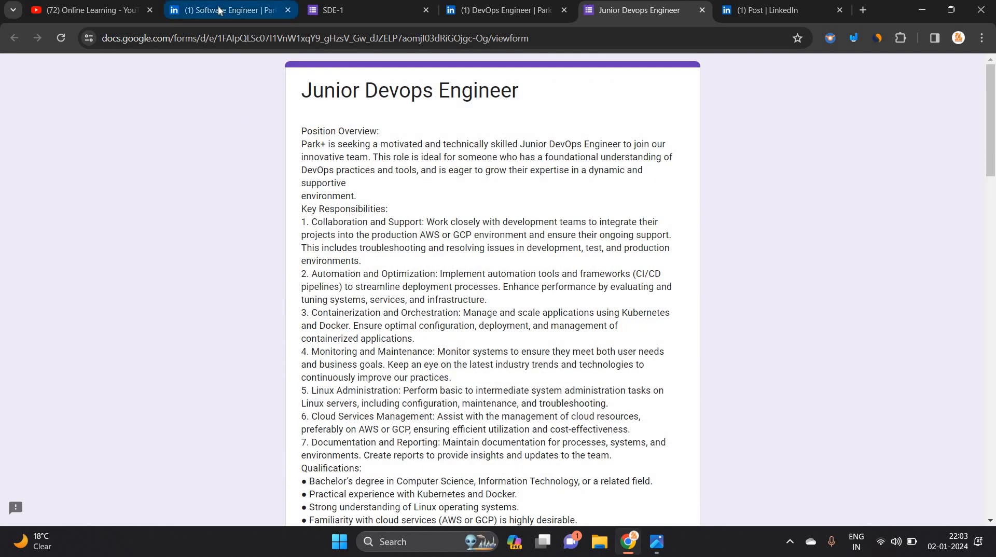
Step: Cycle through the Software Engineer, SDE-1 and Junior Devops pages to the LinkedIn post and select 'Product Interns'
left_click(229, 9)
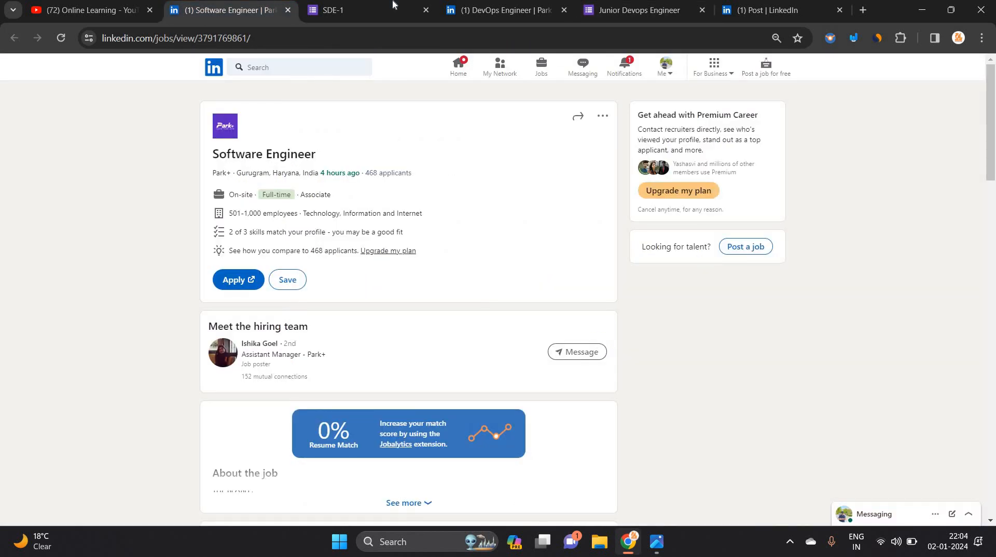
left_click(330, 11)
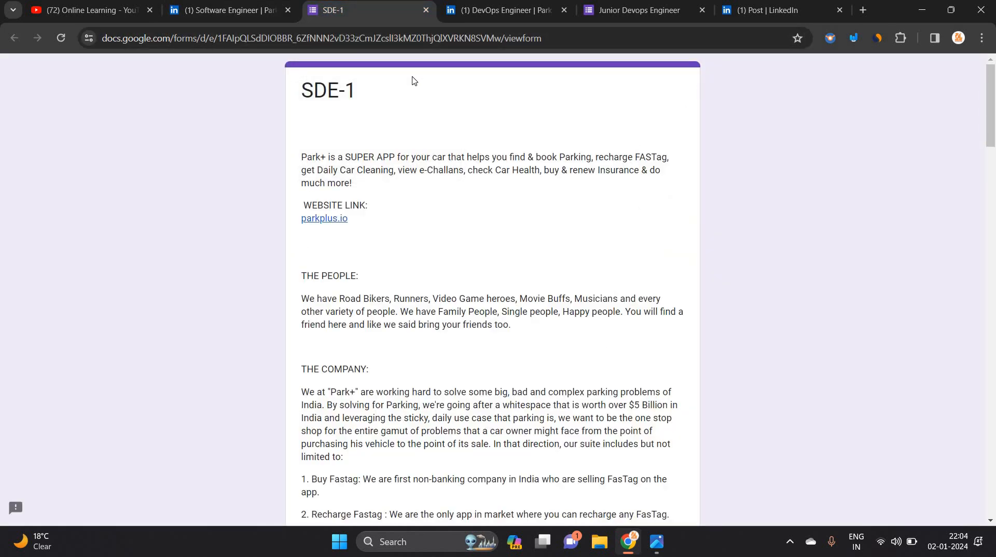
left_click(641, 11)
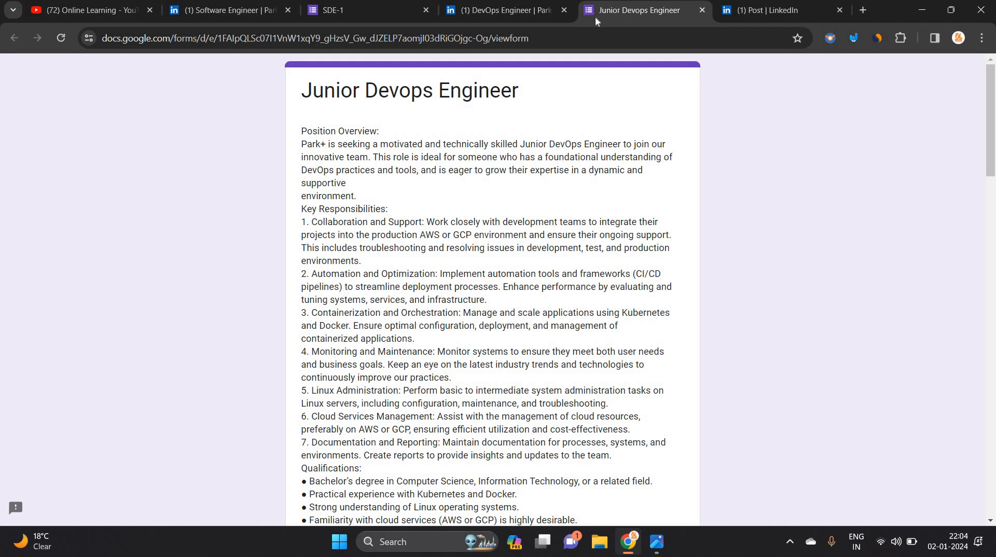
left_click(769, 11)
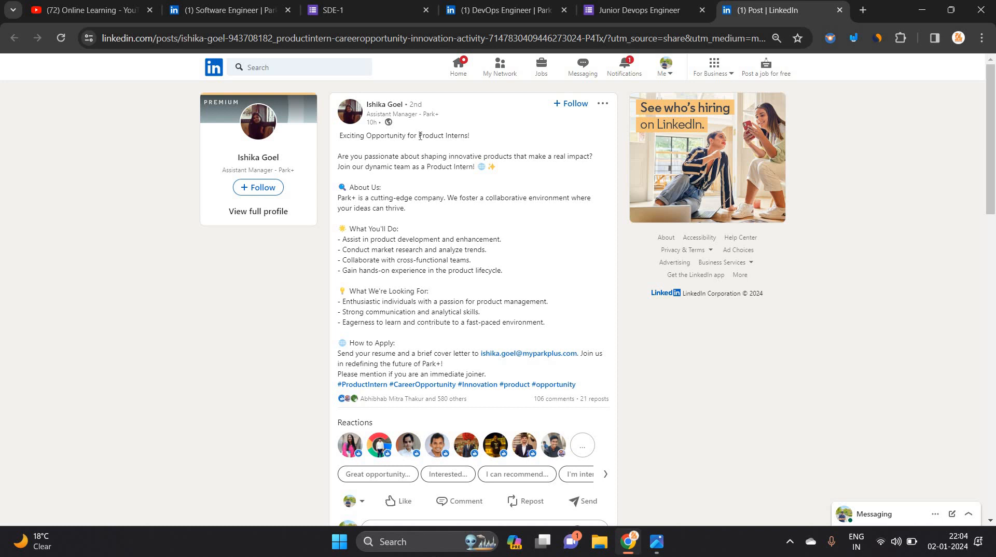
double_click(444, 136)
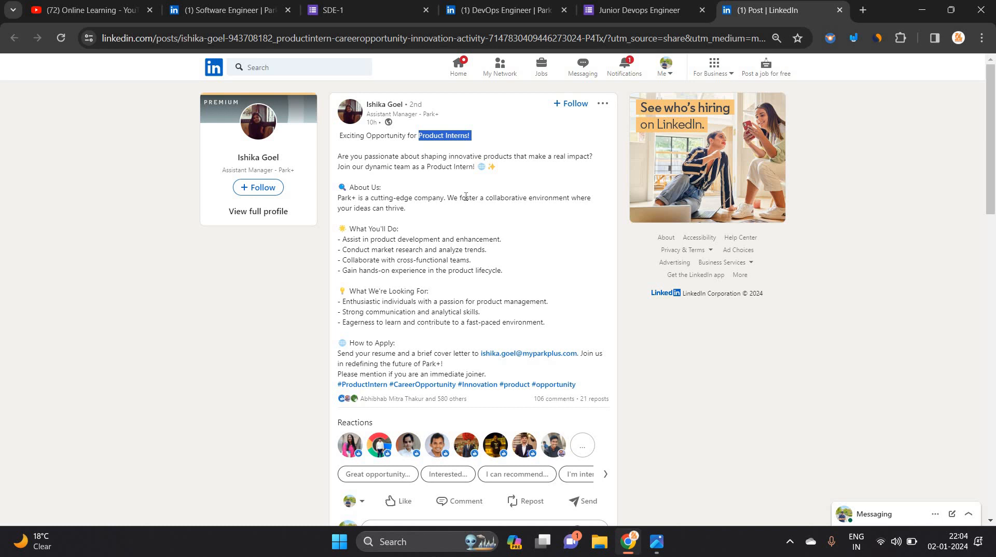
mouse_move(378, 25)
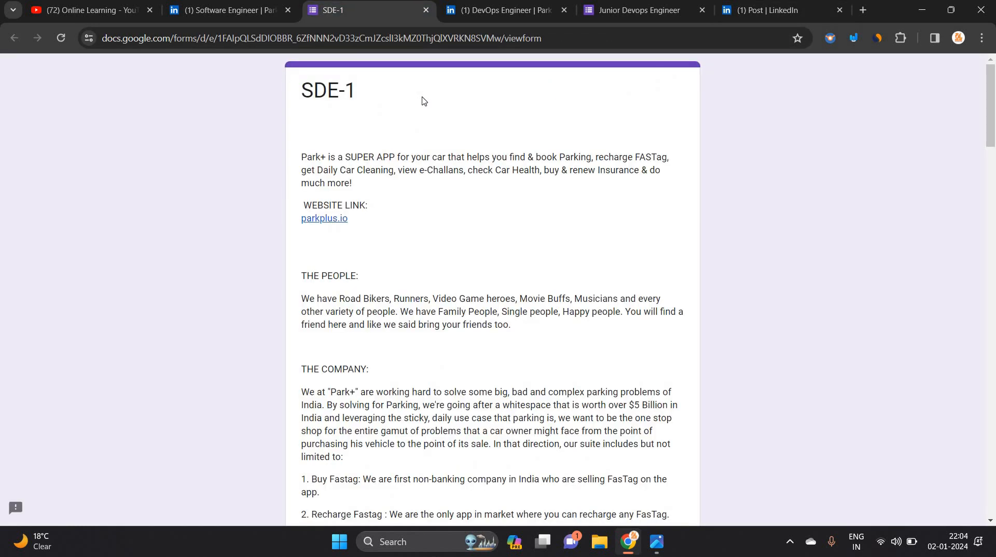
scroll("down", 3)
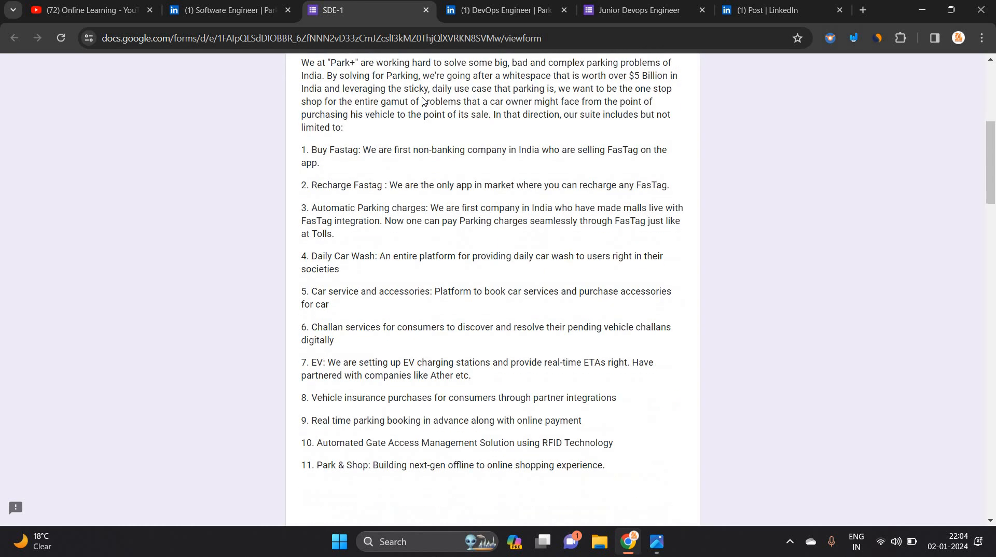
scroll("down", 3)
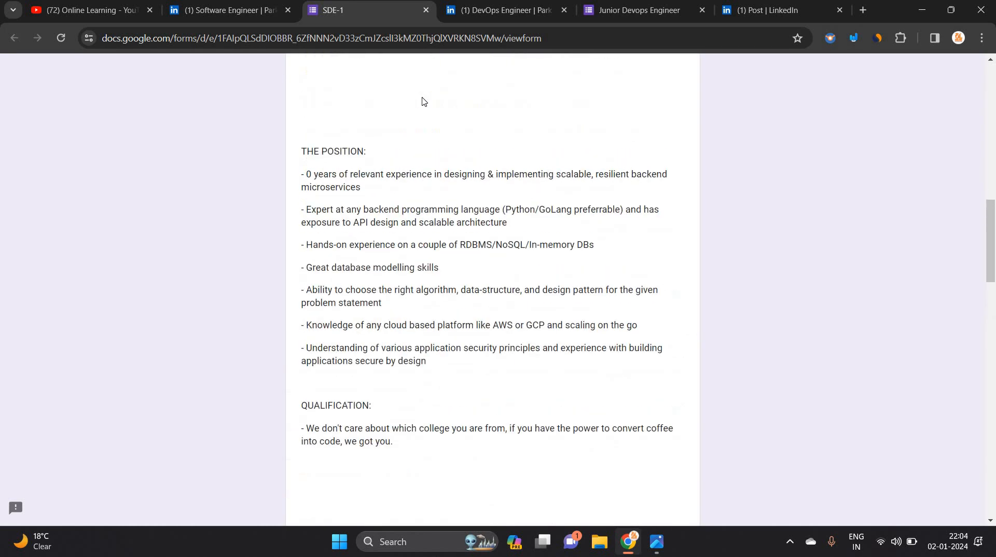
scroll("down", 3)
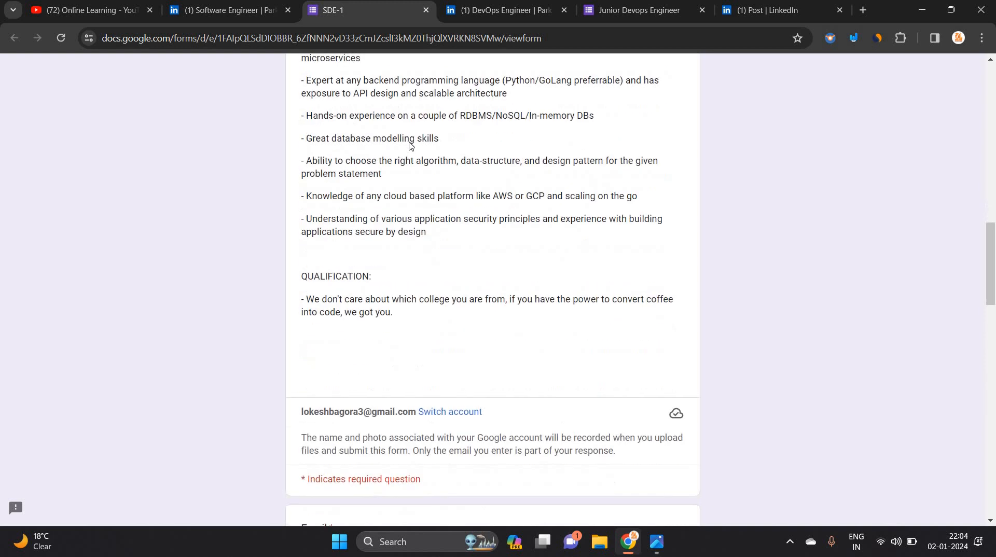
scroll("down", 3)
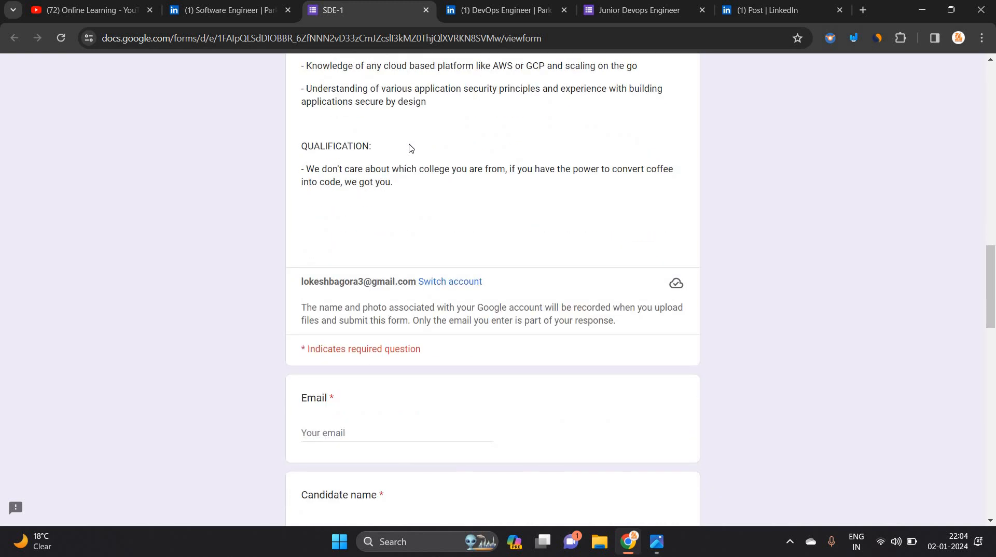
mouse_move(413, 149)
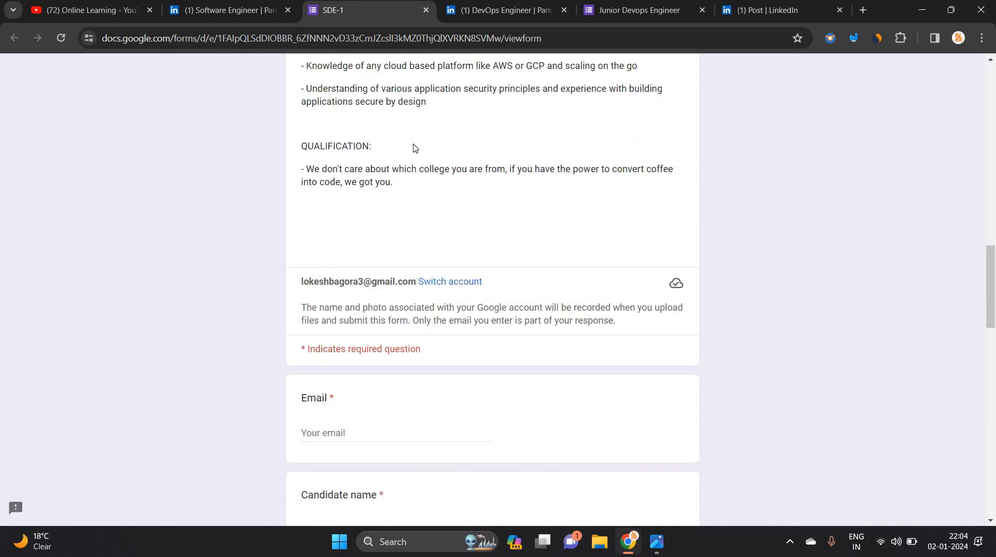
scroll("up", 3)
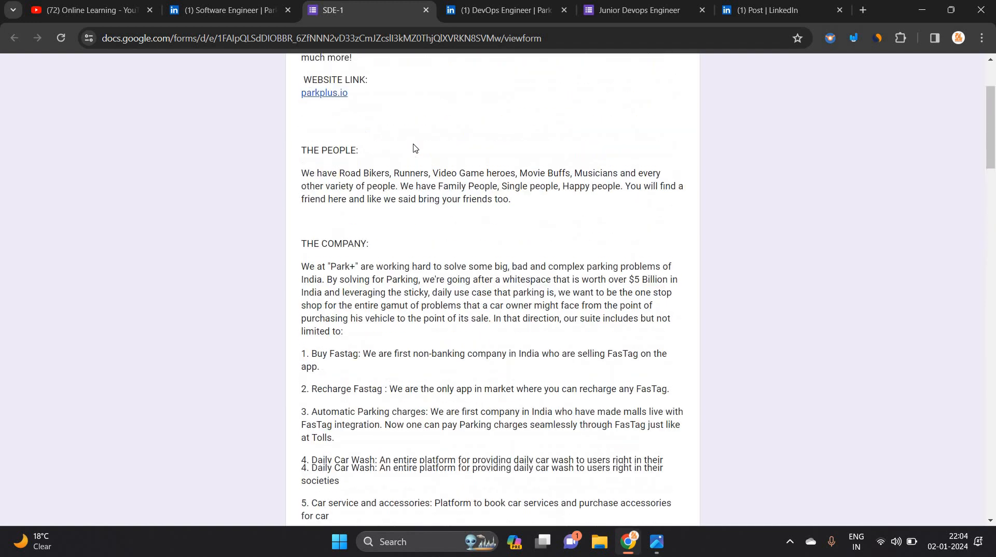
scroll("down", 3)
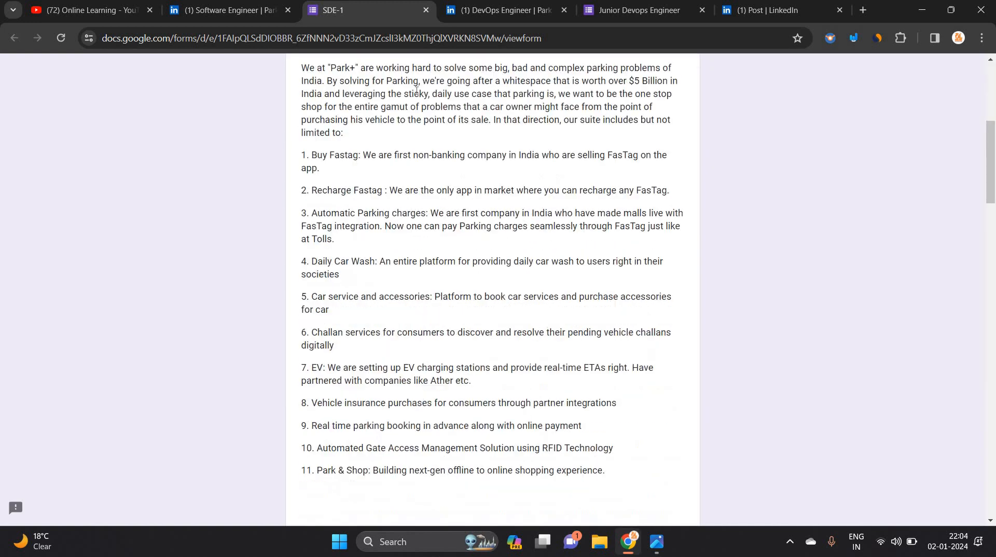
scroll("down", 3)
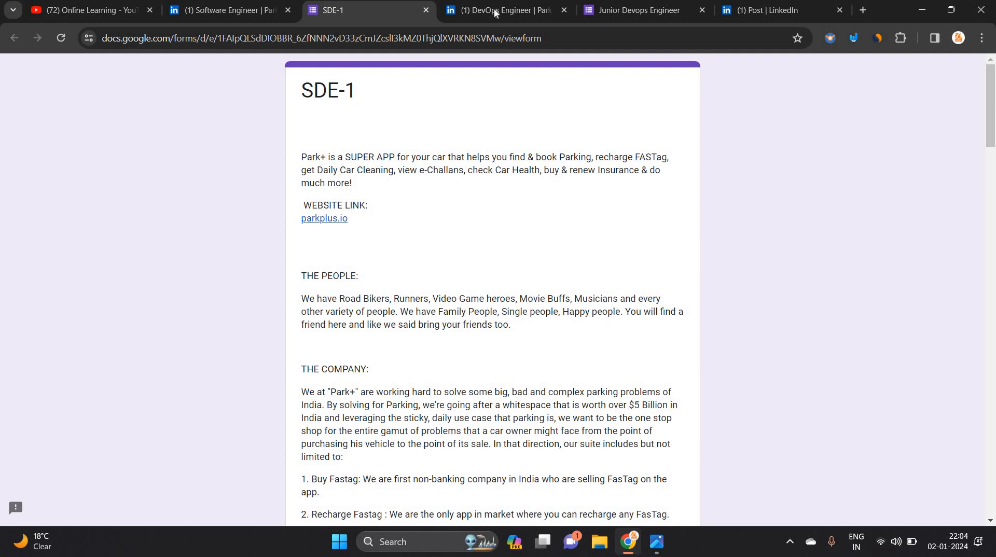
Step: Revisit the DevOps Engineer posting and Junior Devops form, then return to the Product Intern LinkedIn post
left_click(499, 10)
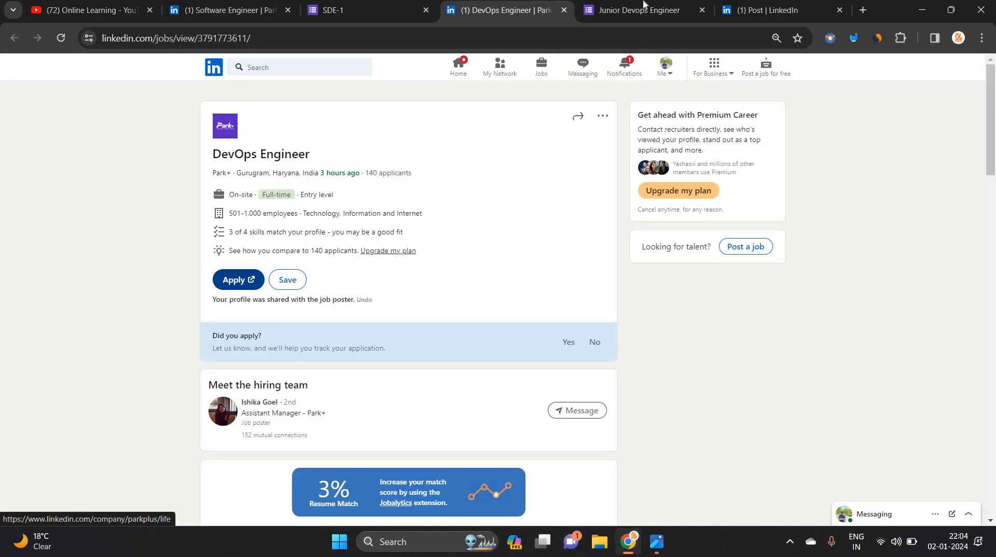
left_click(639, 10)
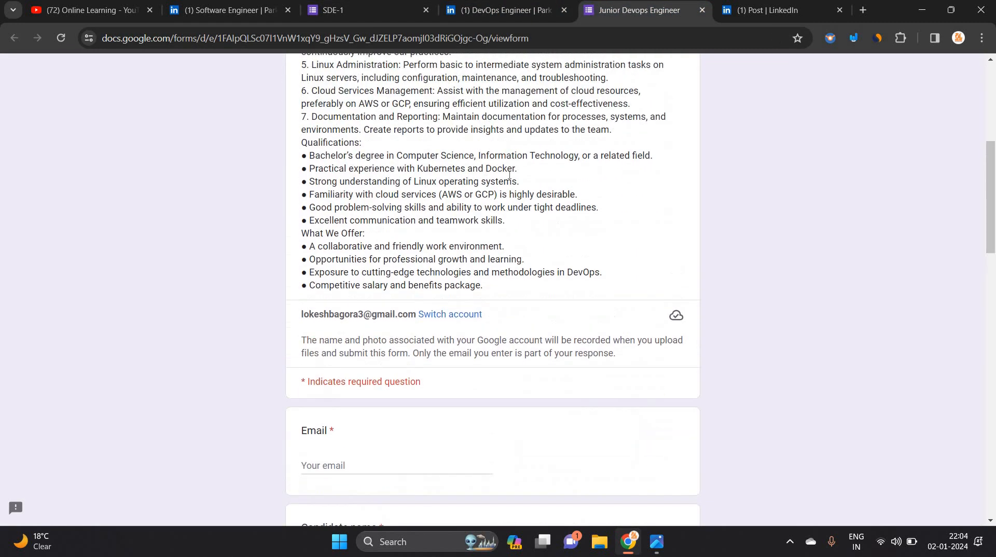
scroll("up", 3)
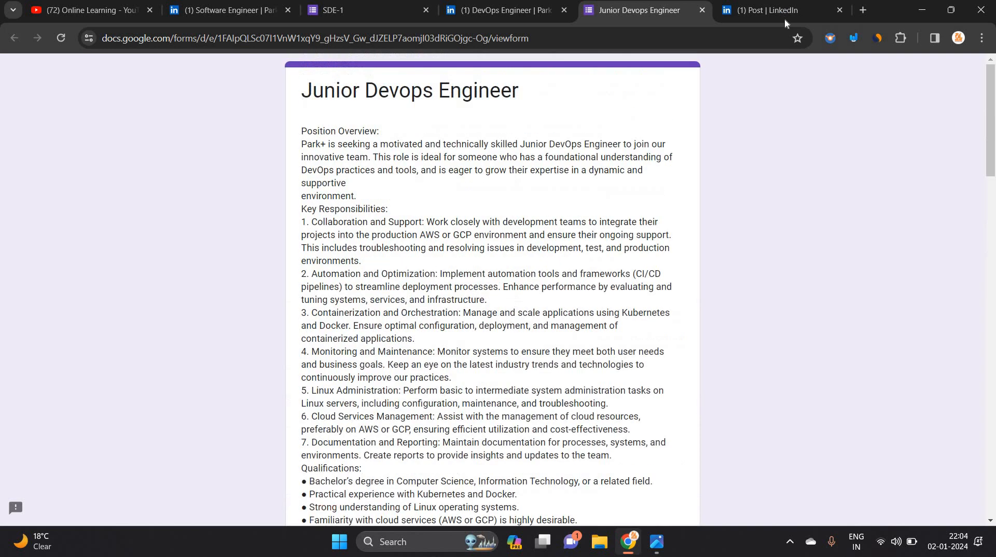
left_click(762, 10)
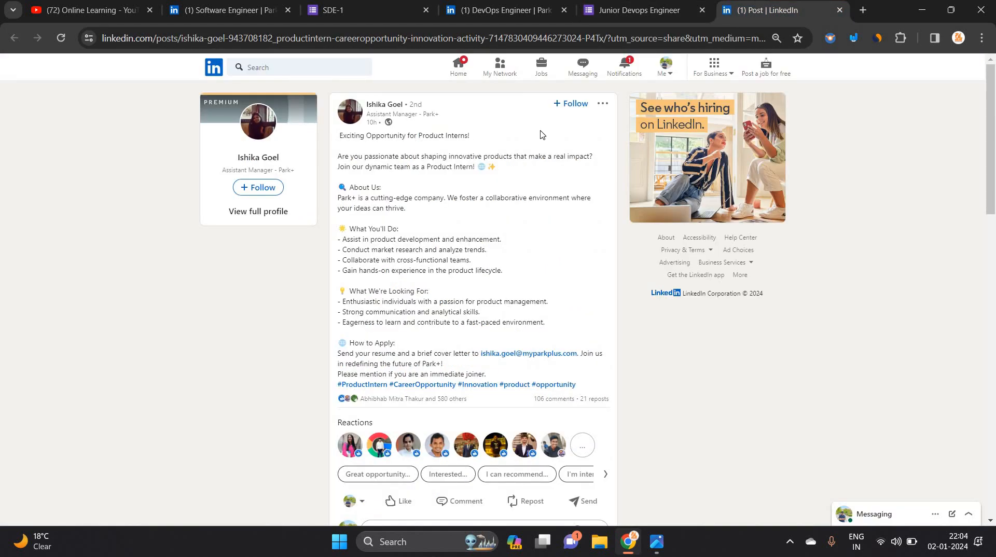
mouse_move(644, 456)
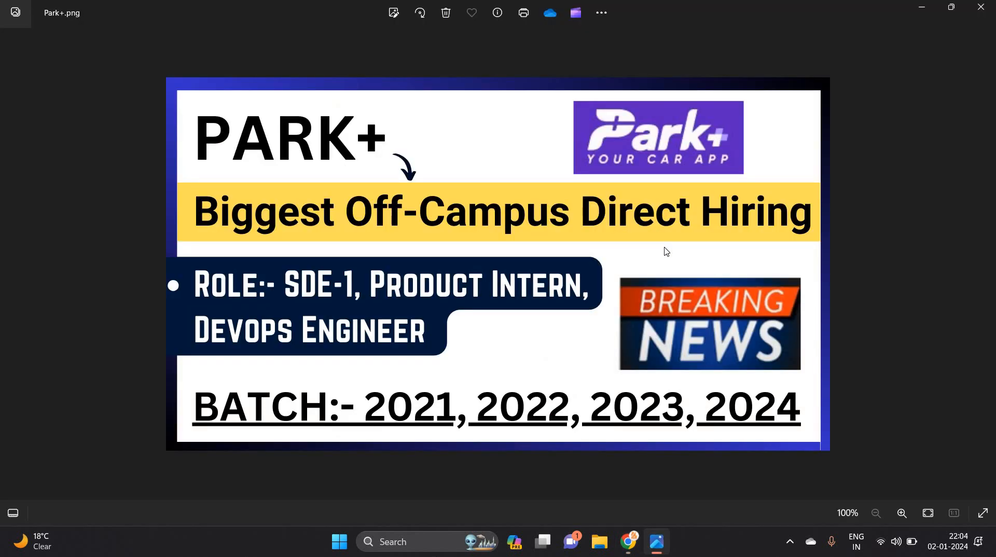
mouse_move(664, 260)
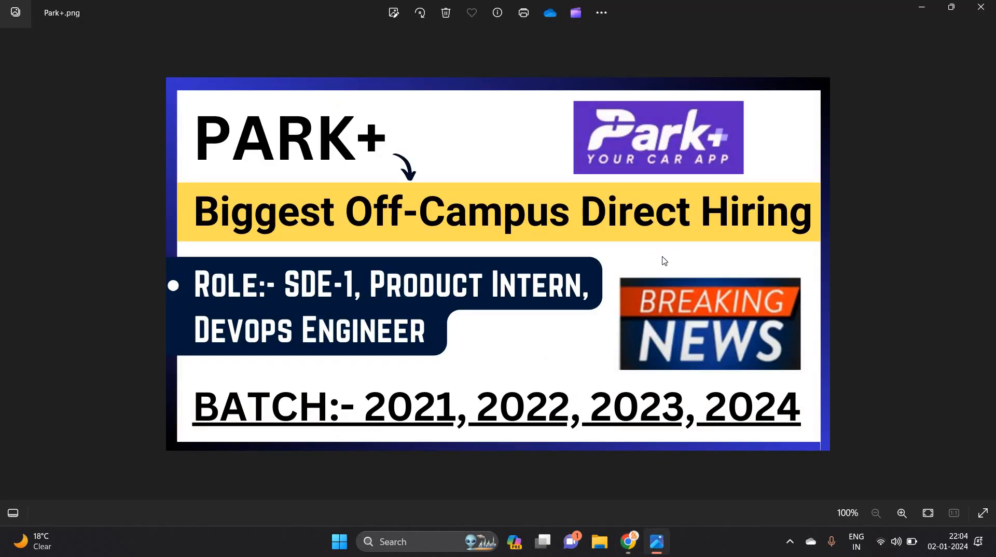